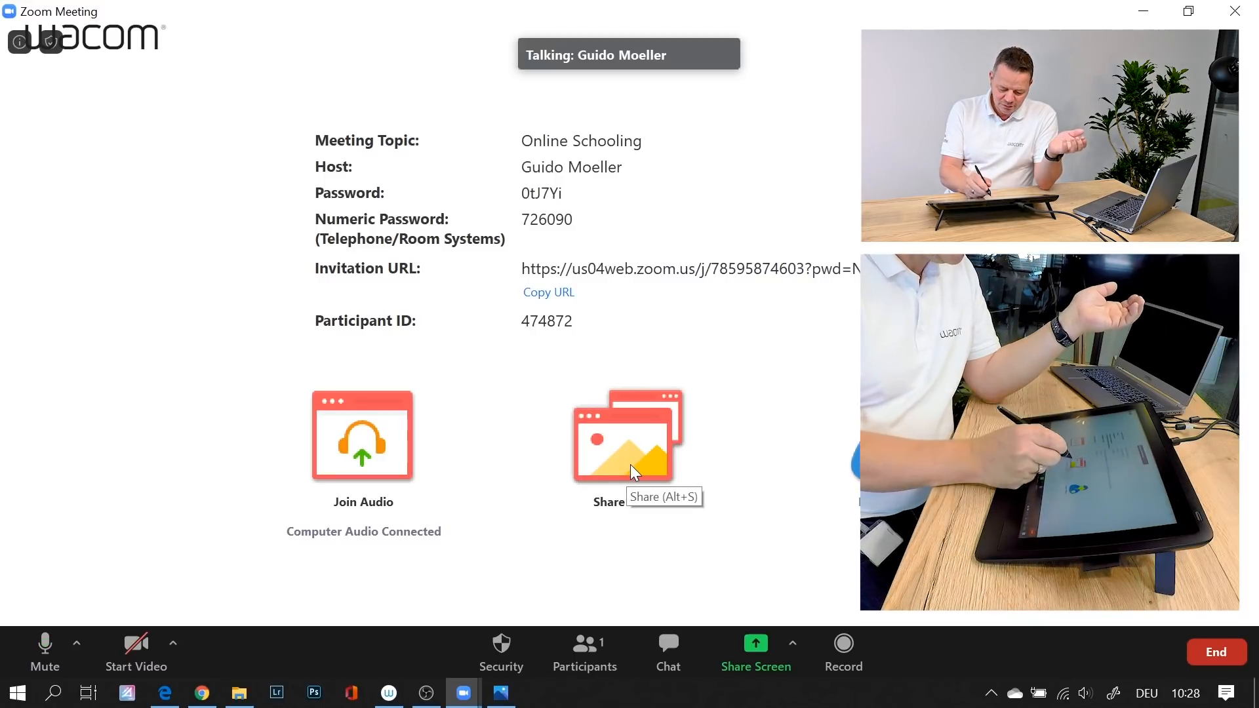
# Share the whole computer screen with the Online Schooling meeting
pyautogui.click(628, 435)
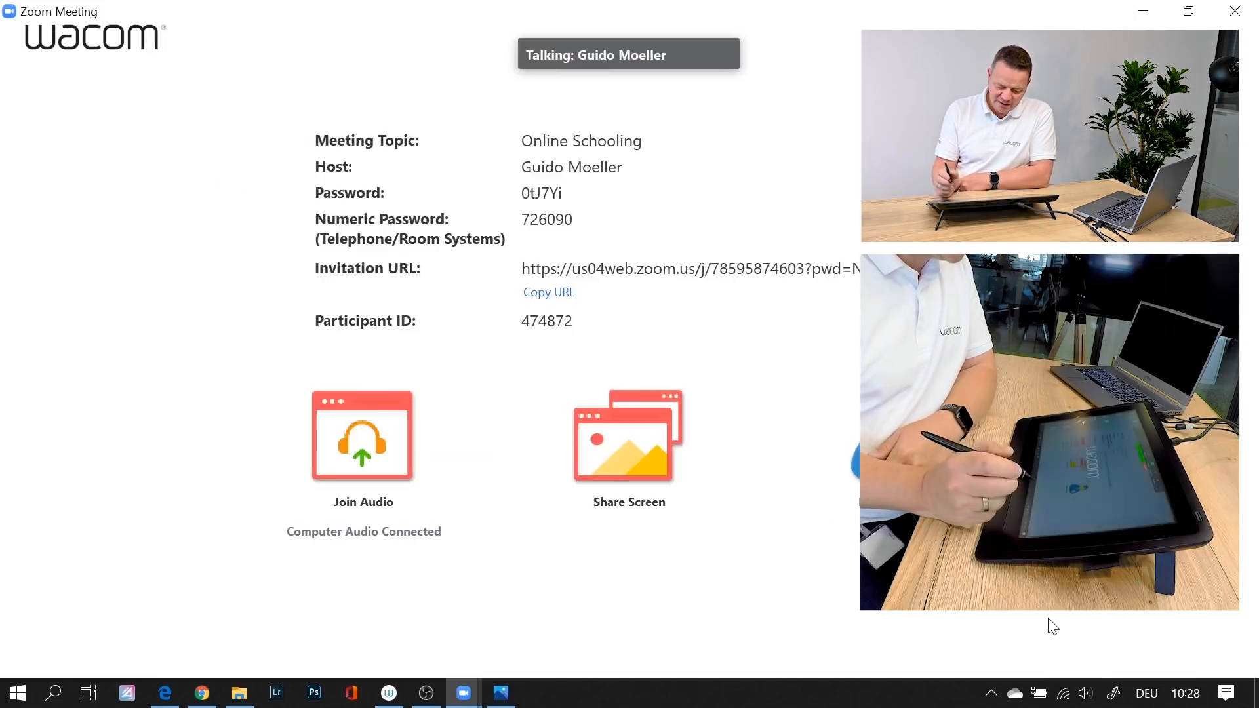
pyautogui.click(628, 436)
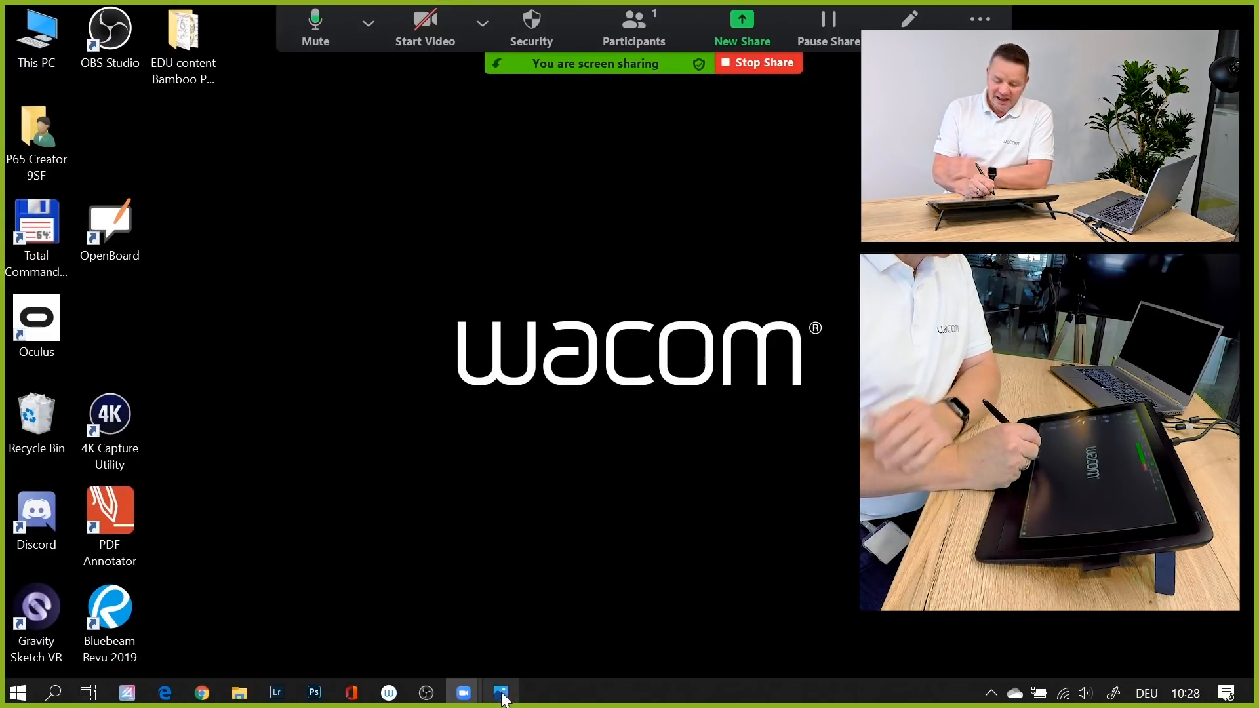
# Show the Pythagoras image in Photos, then stop sharing the whole desktop
pyautogui.click(501, 692)
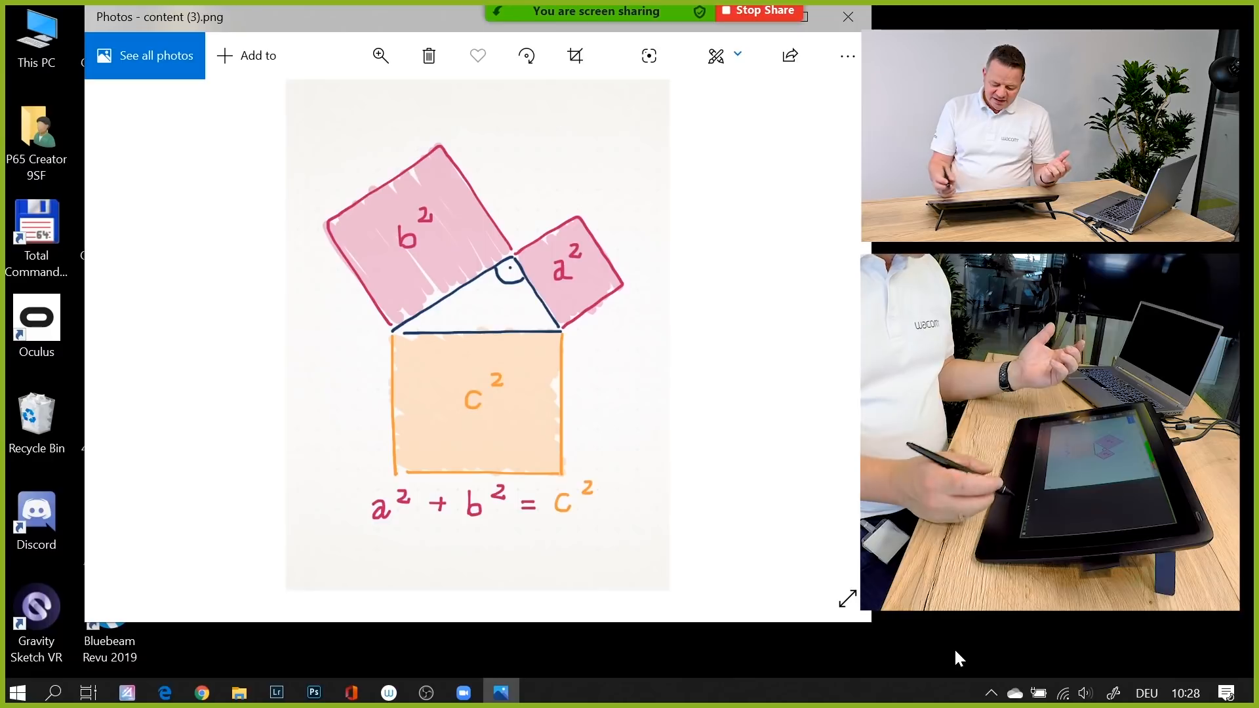
pyautogui.moveTo(763, 11)
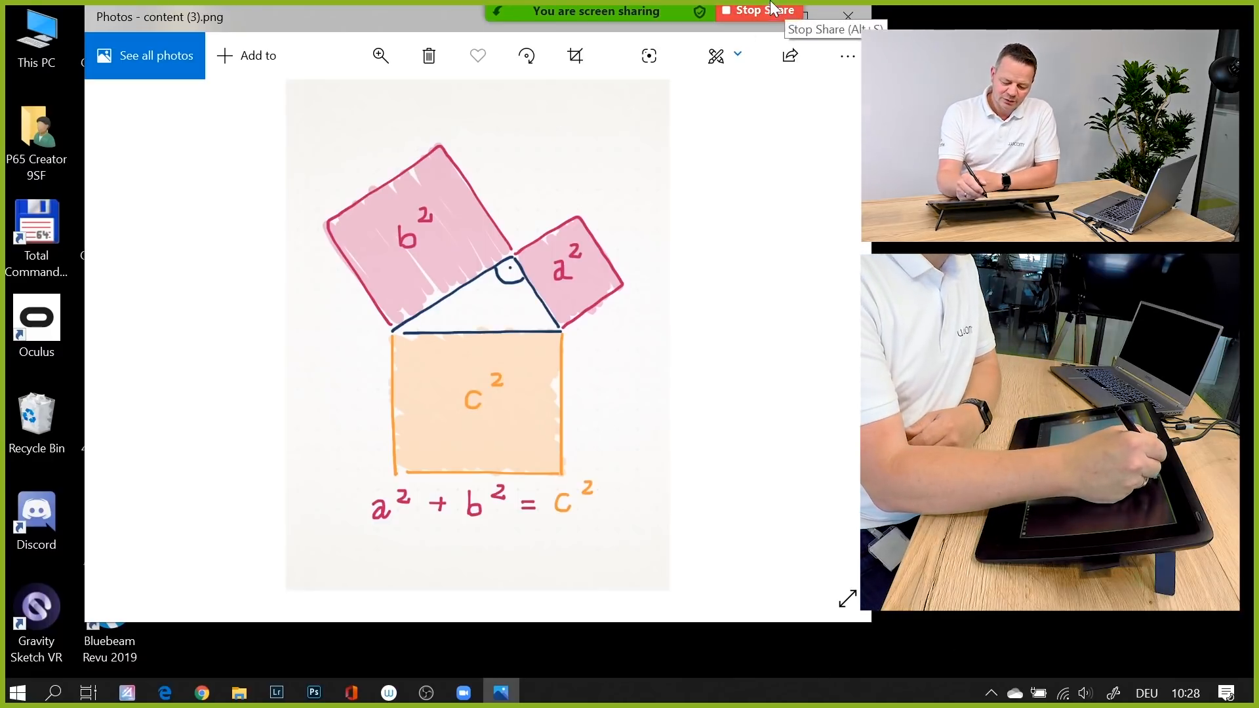
pyautogui.click(756, 652)
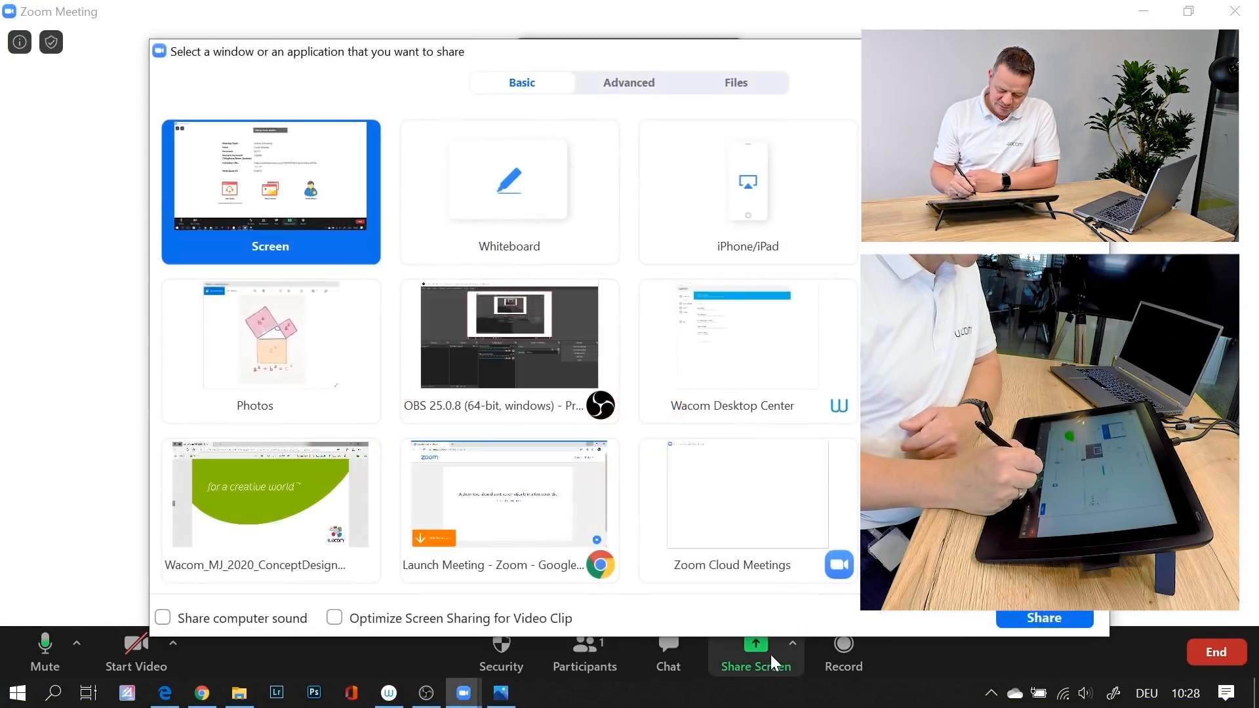
# Share only the Photos window with the Pythagoras image and bring up Annotate
pyautogui.click(270, 351)
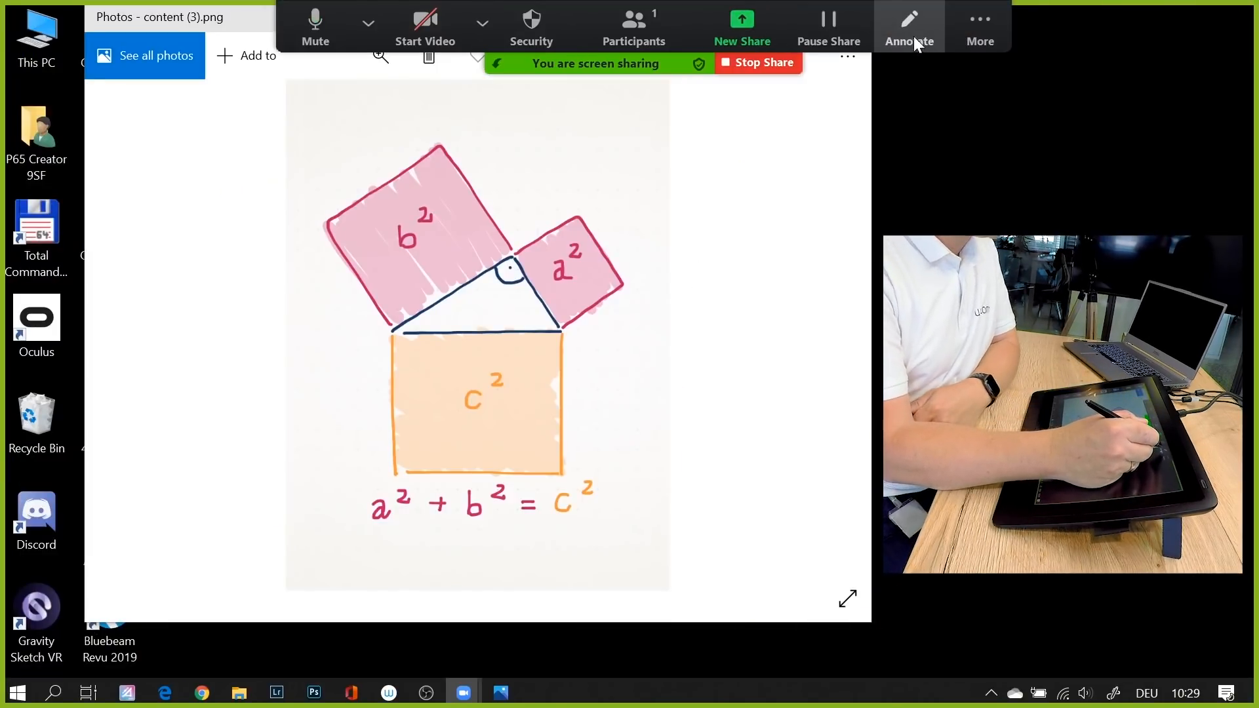
pyautogui.click(909, 26)
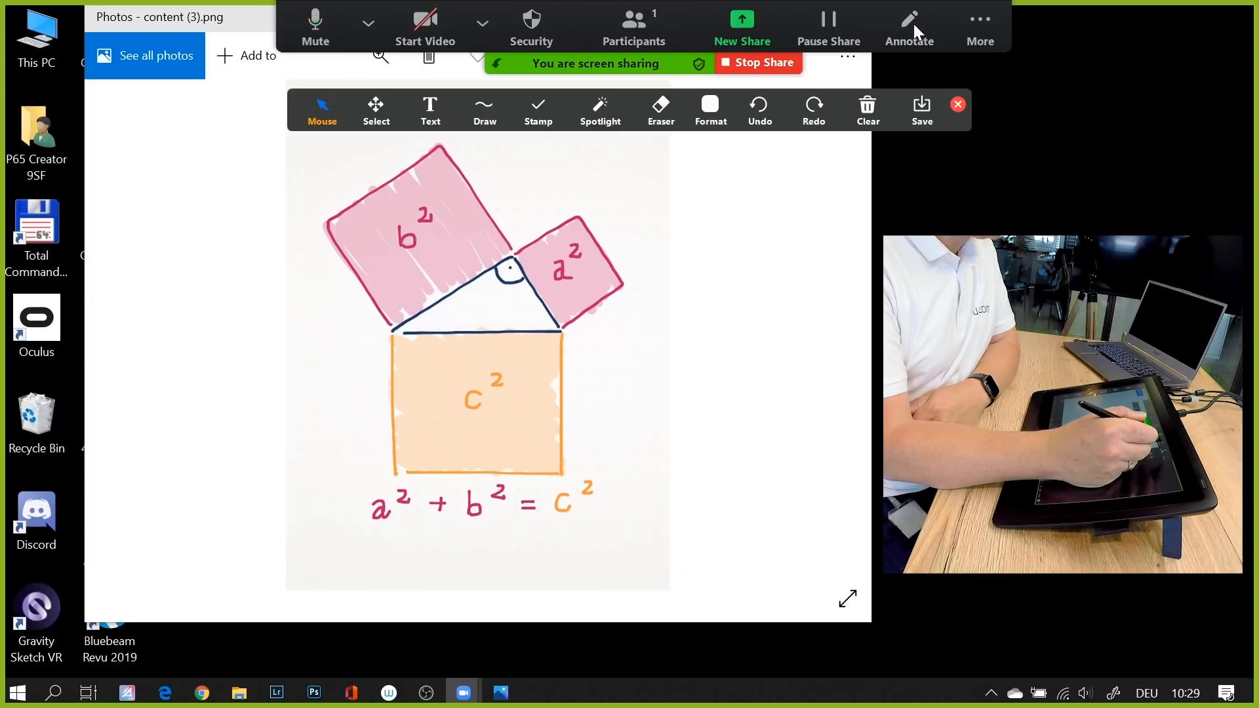
# Choose the freehand Draw pen and its Format colour and width options
pyautogui.click(484, 111)
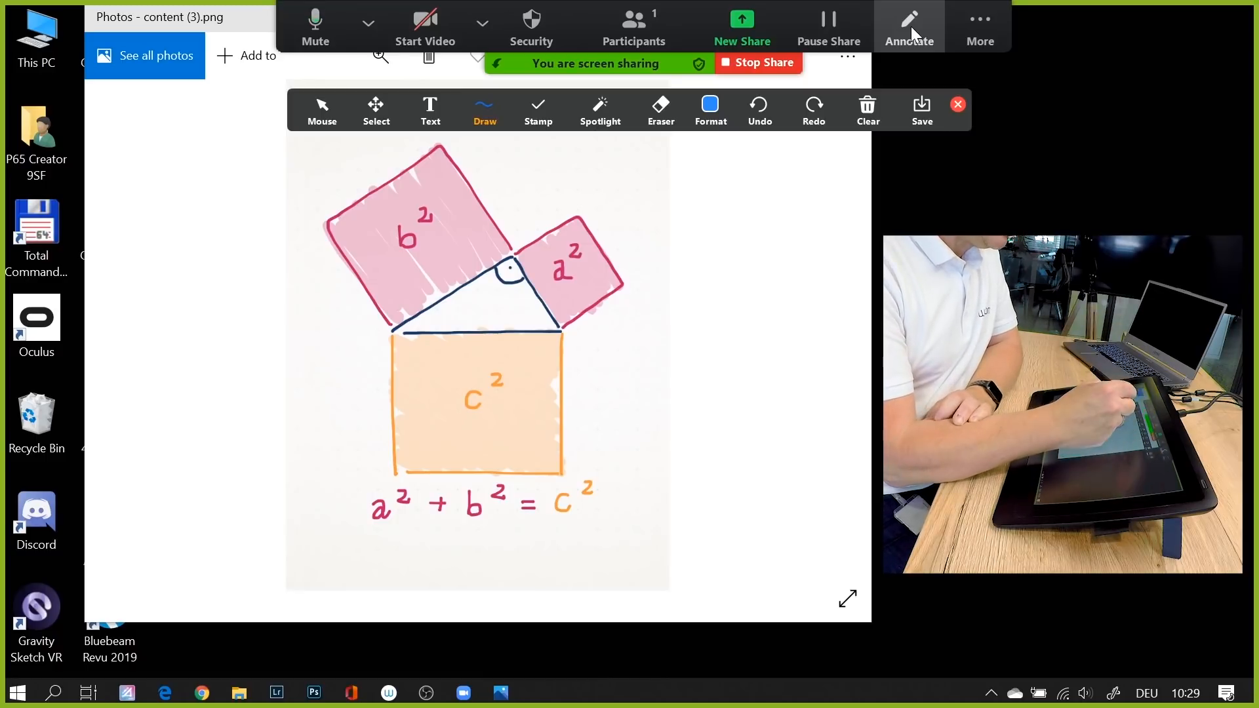
pyautogui.click(483, 111)
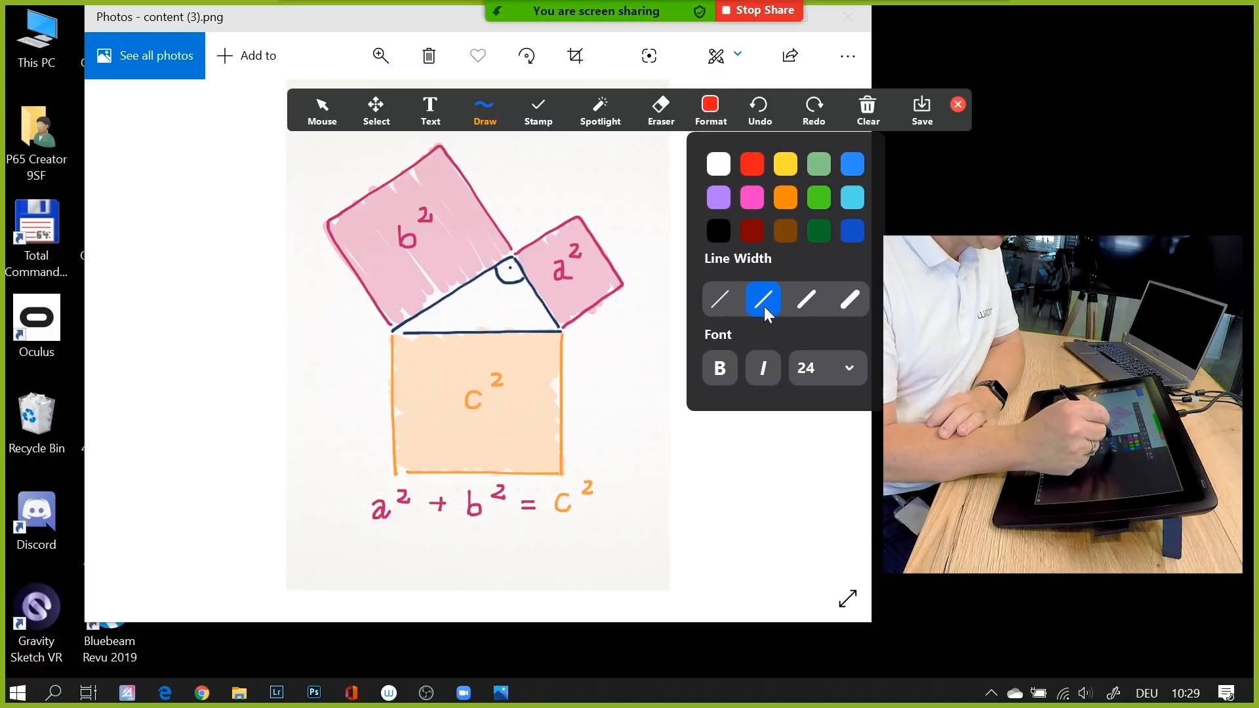
# Set the pen line width, then circle a² and underline the equation in red
pyautogui.click(710, 109)
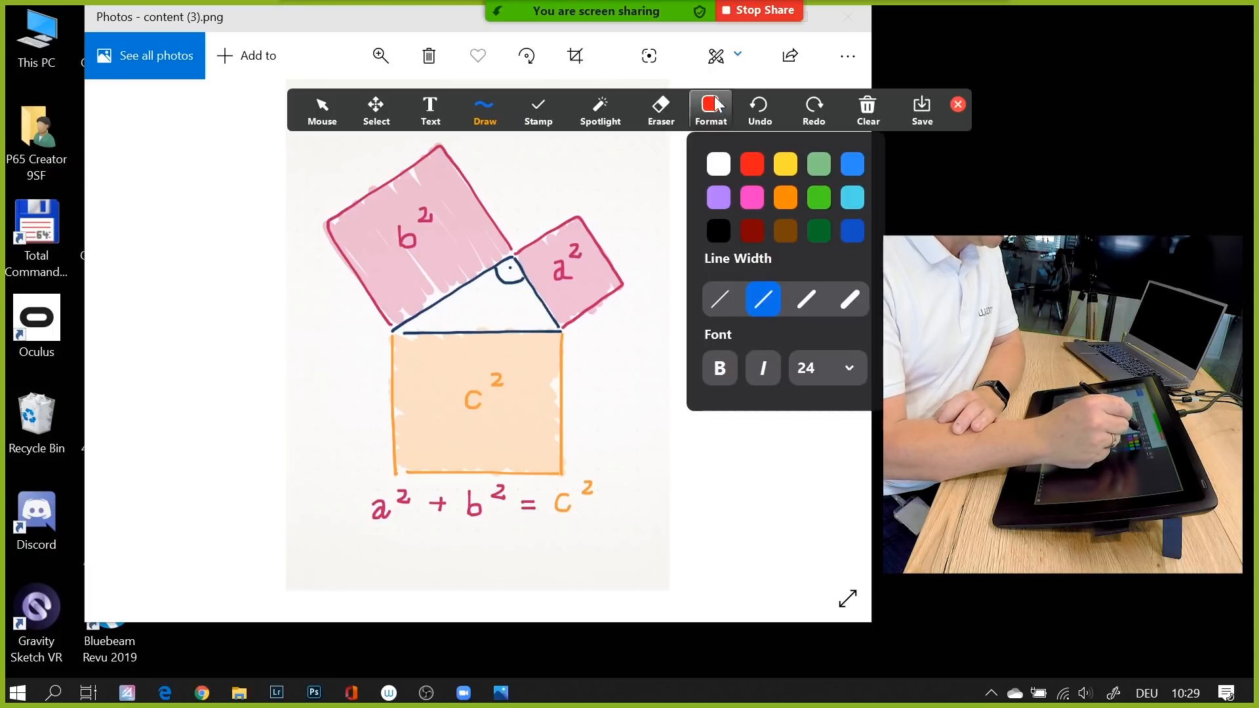
pyautogui.click(709, 109)
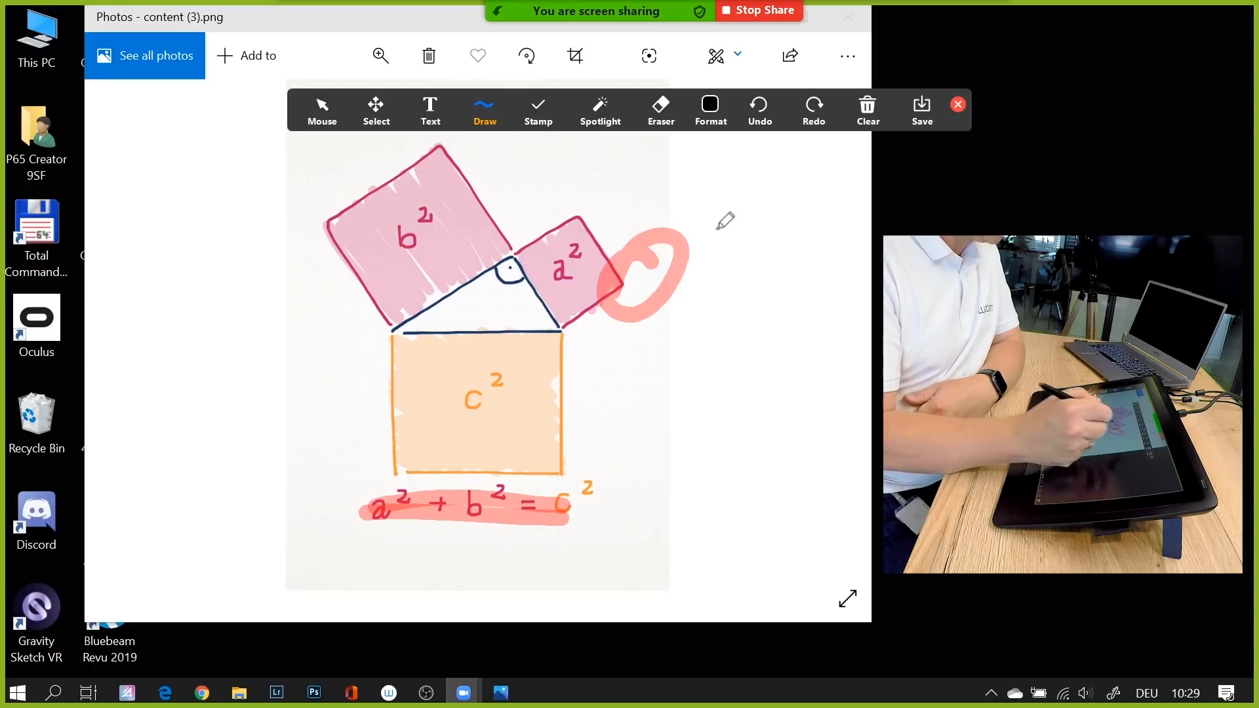
# Switch the pen to black, add marks and underline the handwritten word 'Testimonials'
pyautogui.click(660, 111)
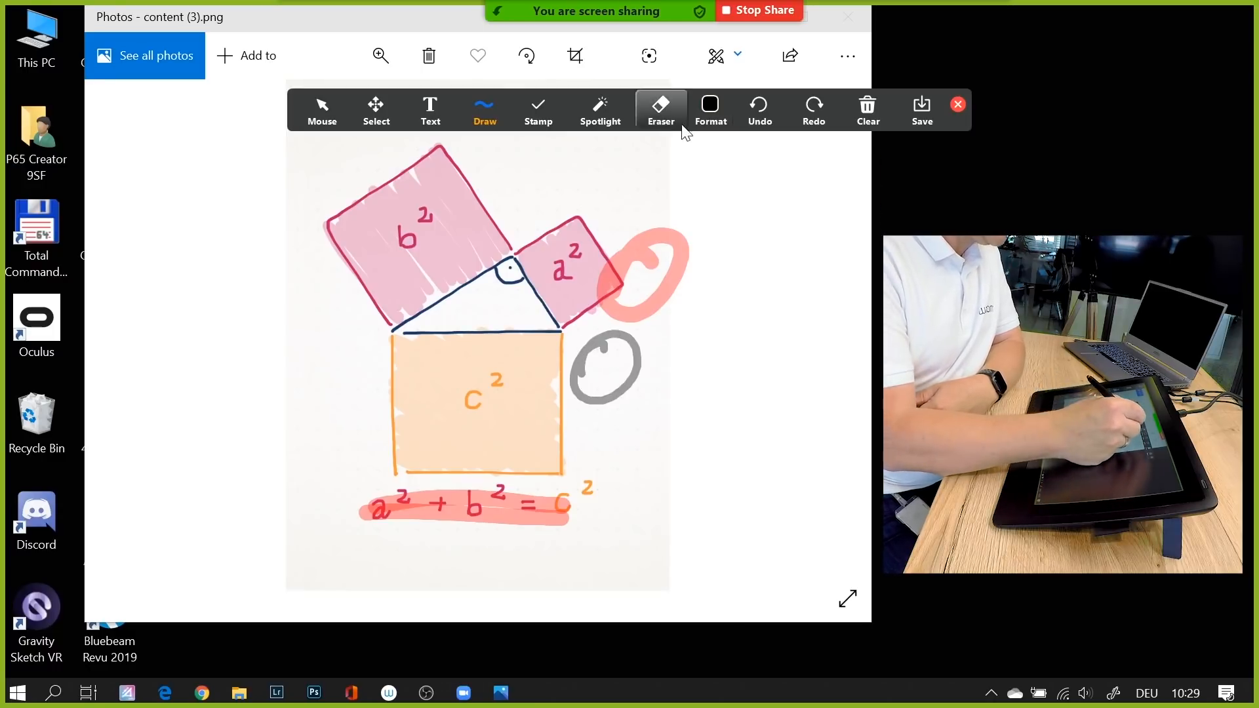
pyautogui.click(484, 110)
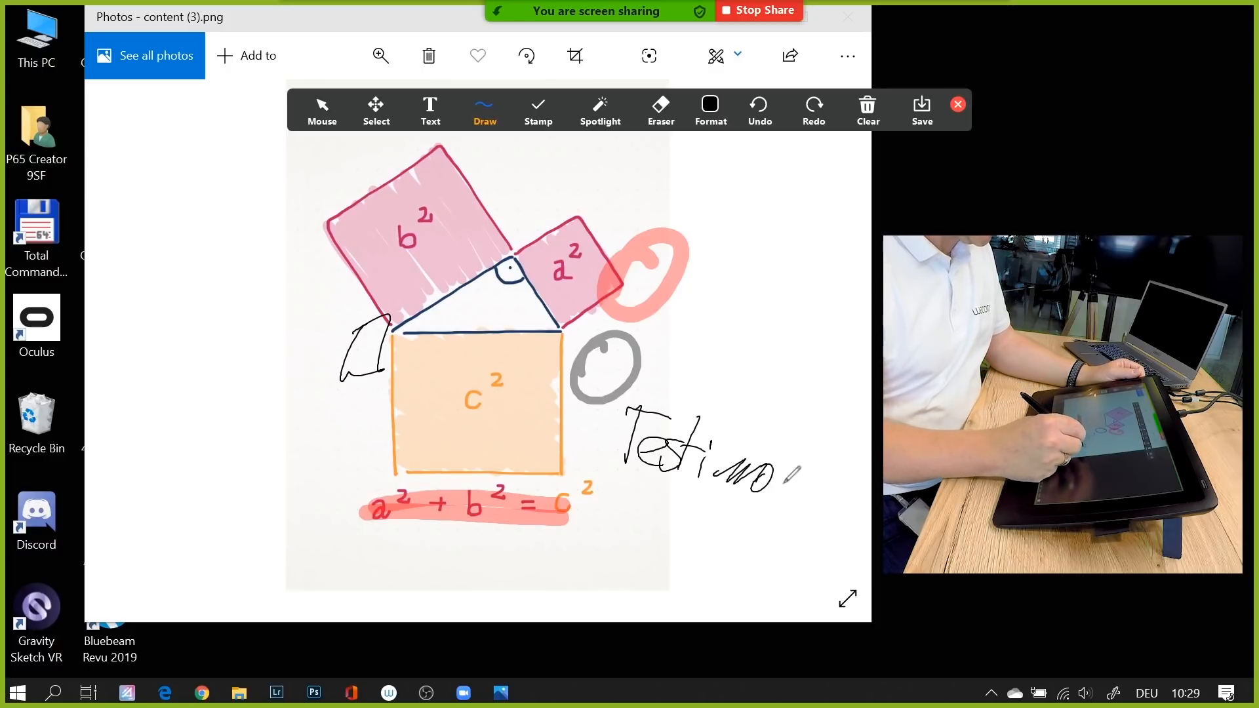
pyautogui.moveTo(771, 466); pyautogui.dragTo(843, 498)
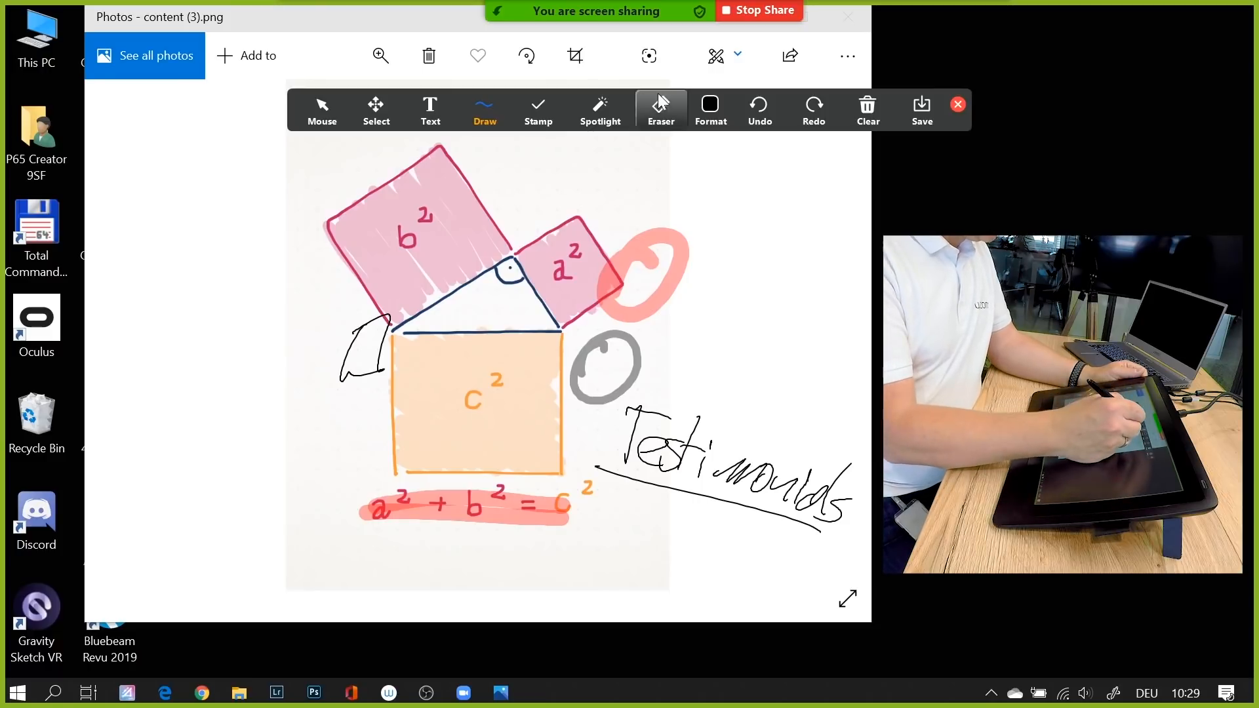
# Erase the circles, black marks and 'Testimonials', keeping the equation's red underline
pyautogui.click(659, 109)
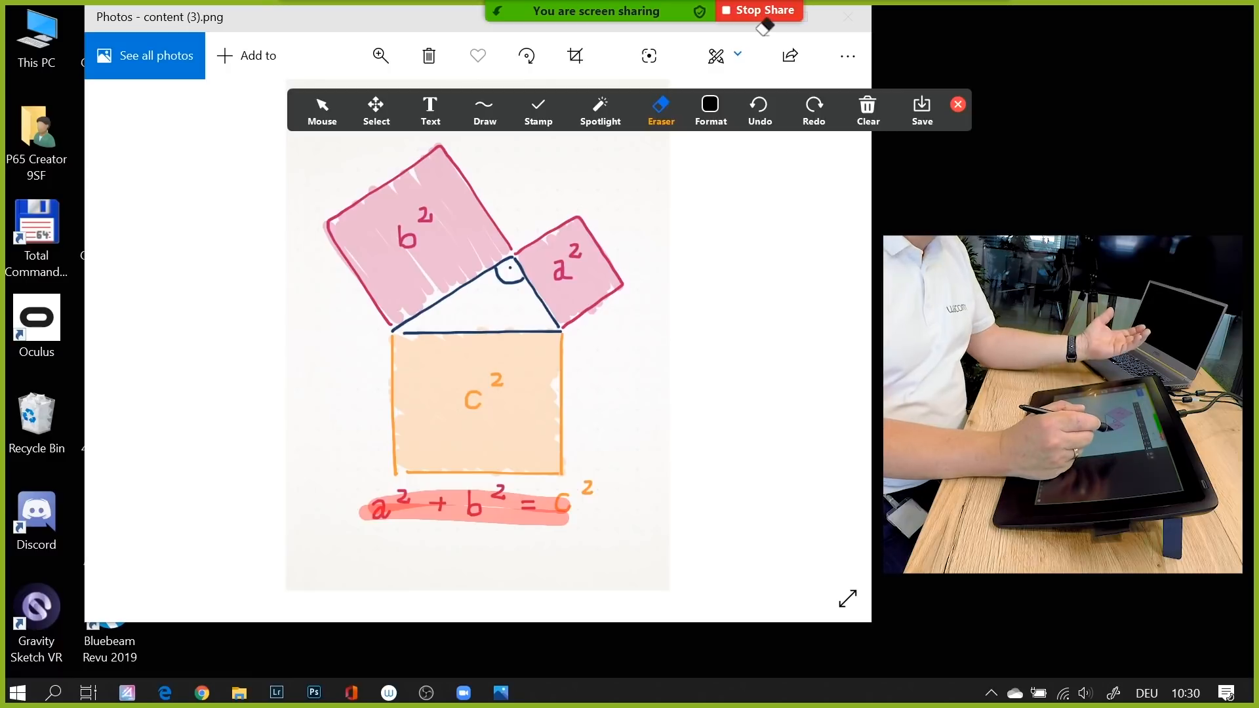
pyautogui.click(484, 110)
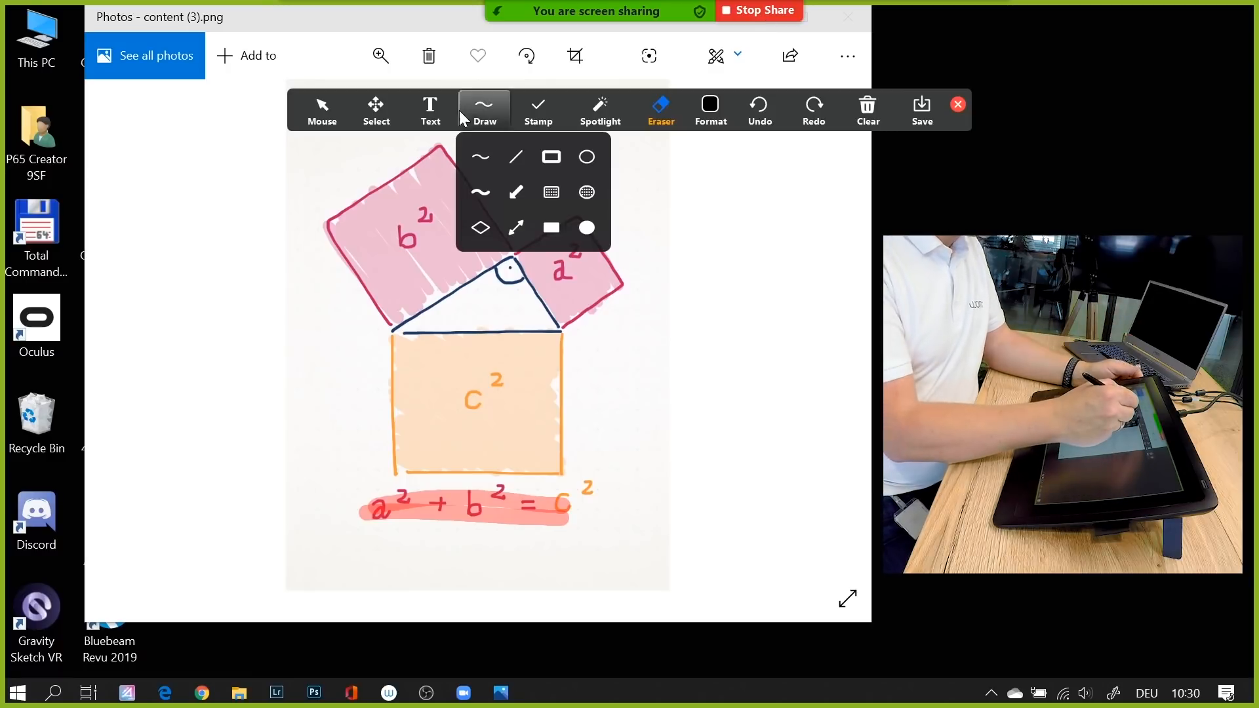